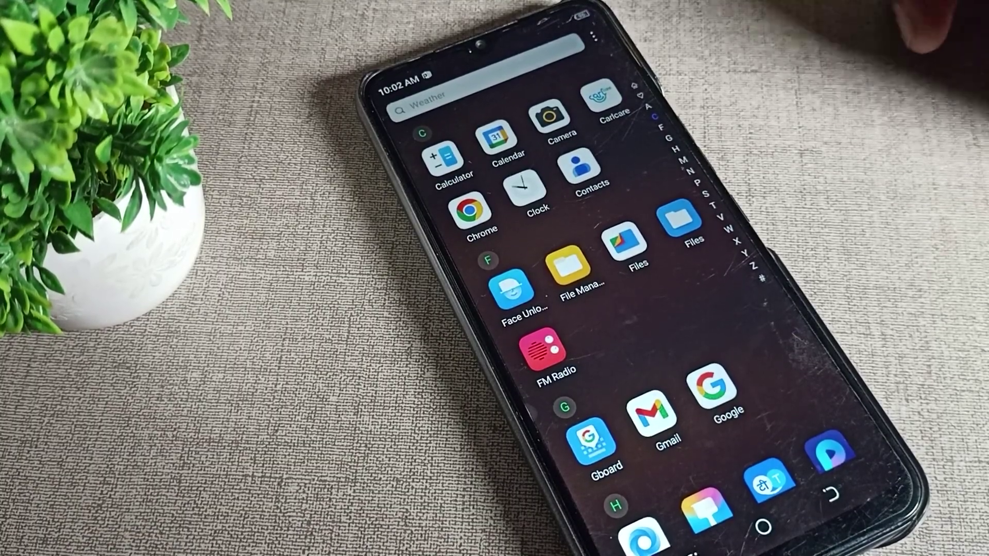
Step: Enter the phone's Settings and reach Display & brightness to enable the Dark theme
{"action": "scroll", "scroll_direction": "down", "scroll_amount": 3}
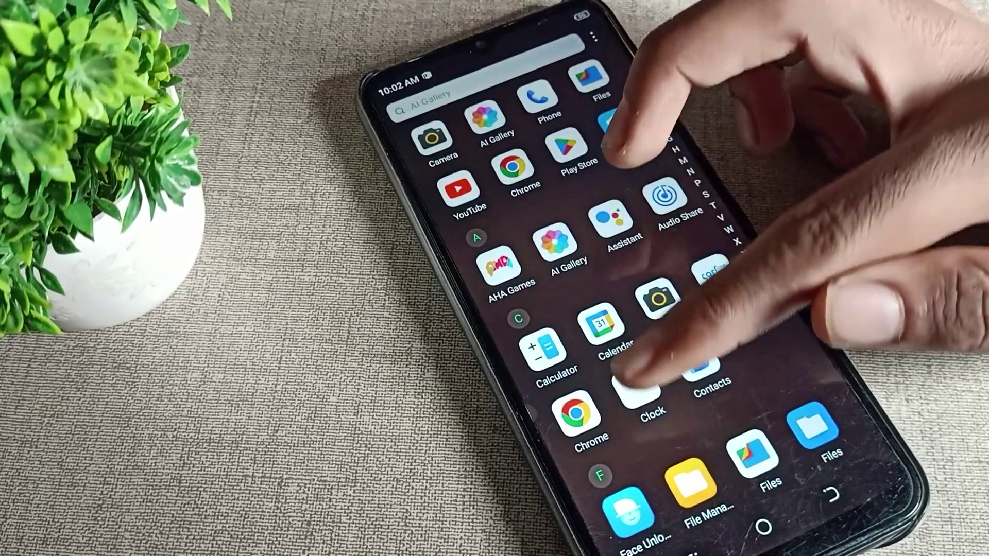
{"action": "left_click", "coordinate": [647, 400]}
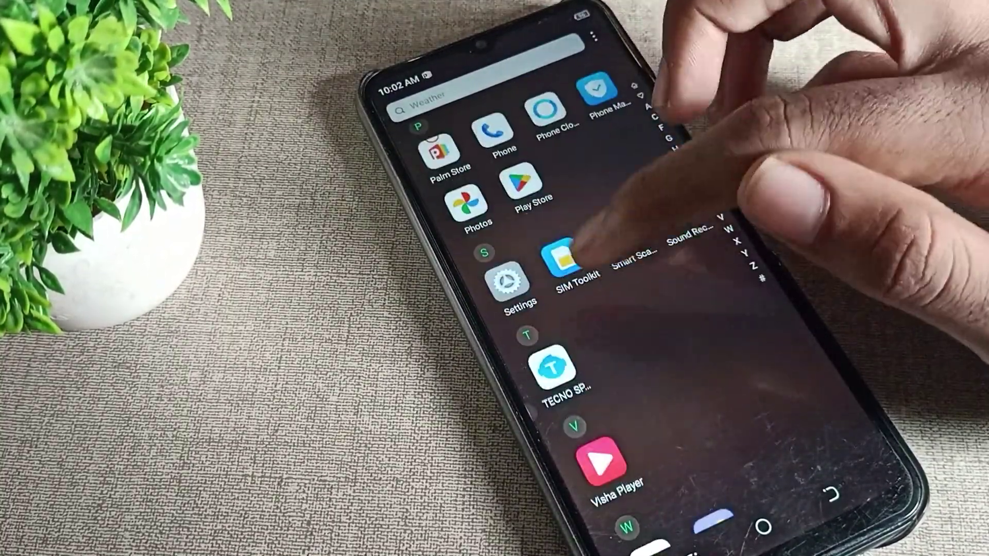
{"action": "left_click", "coordinate": [511, 292]}
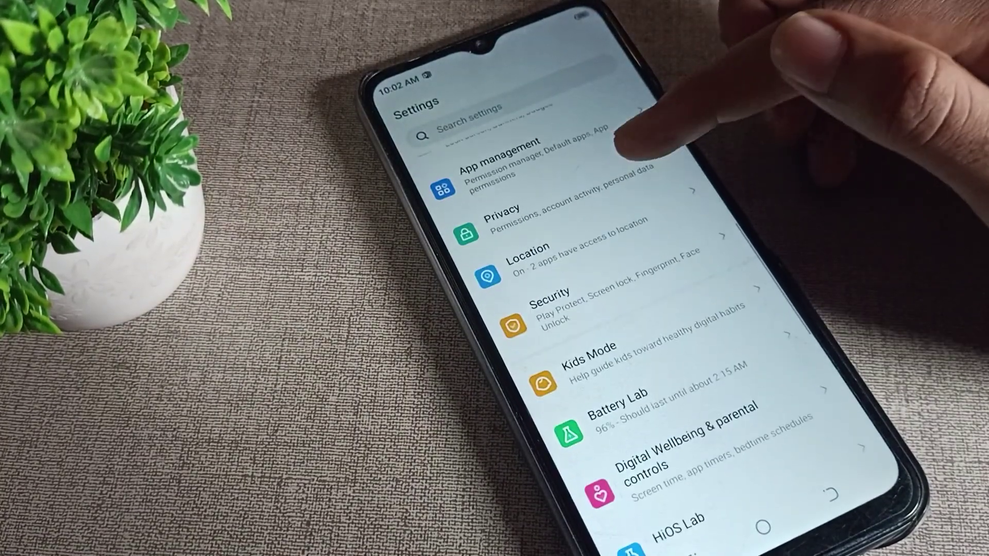
{"action": "scroll", "scroll_direction": "down", "scroll_amount": 3}
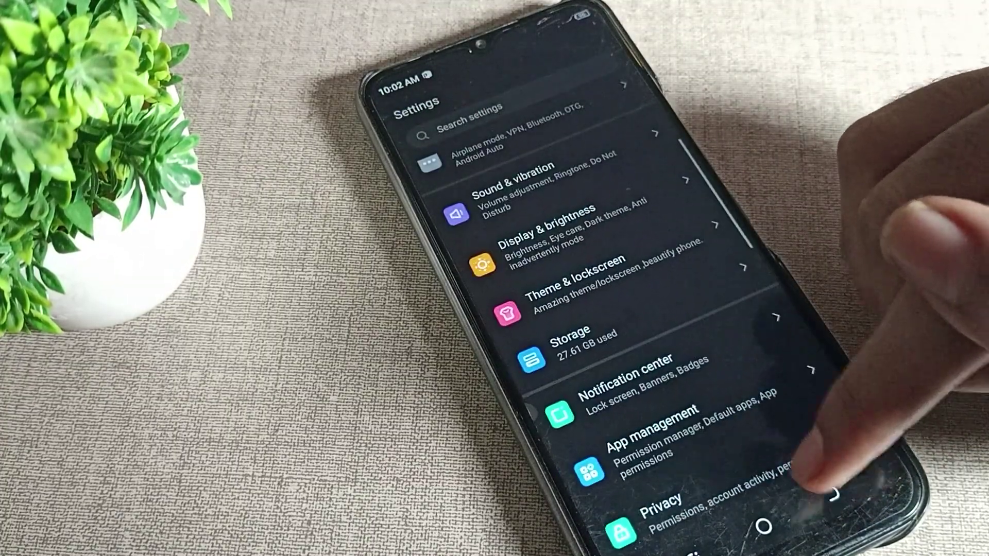
{"action": "scroll", "scroll_direction": "down", "scroll_amount": 3}
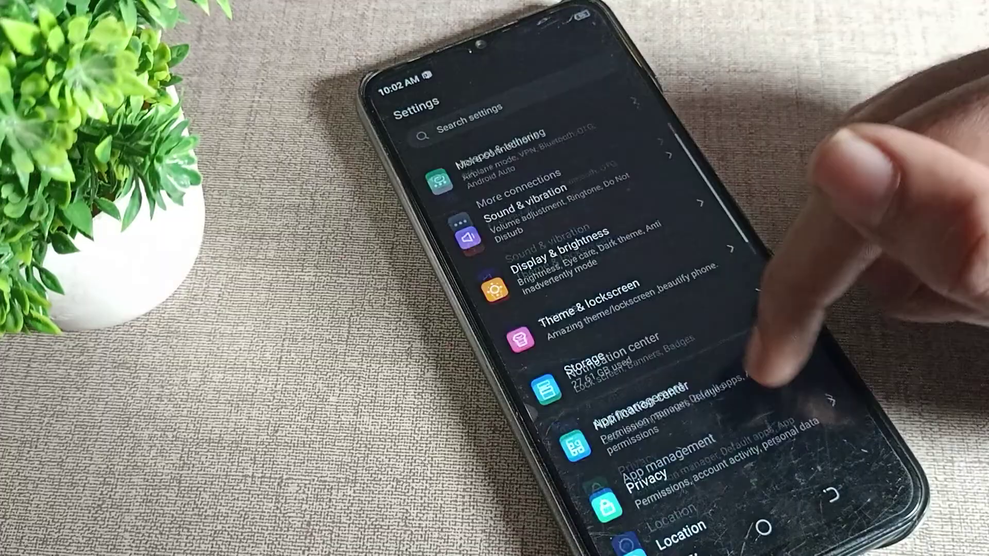